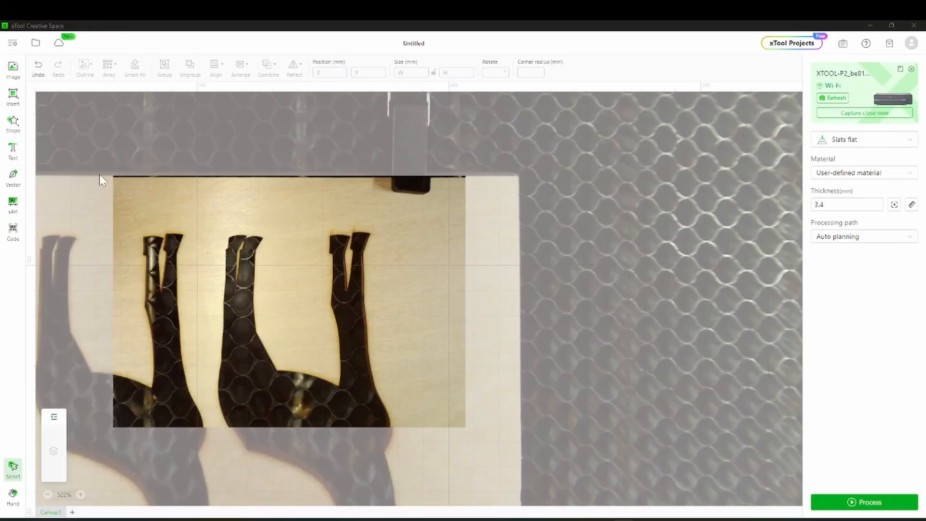
# Step: Draw a 5 × 5 mm rectangle on the birch board and set it to Engrave
pyautogui.click(13, 123)
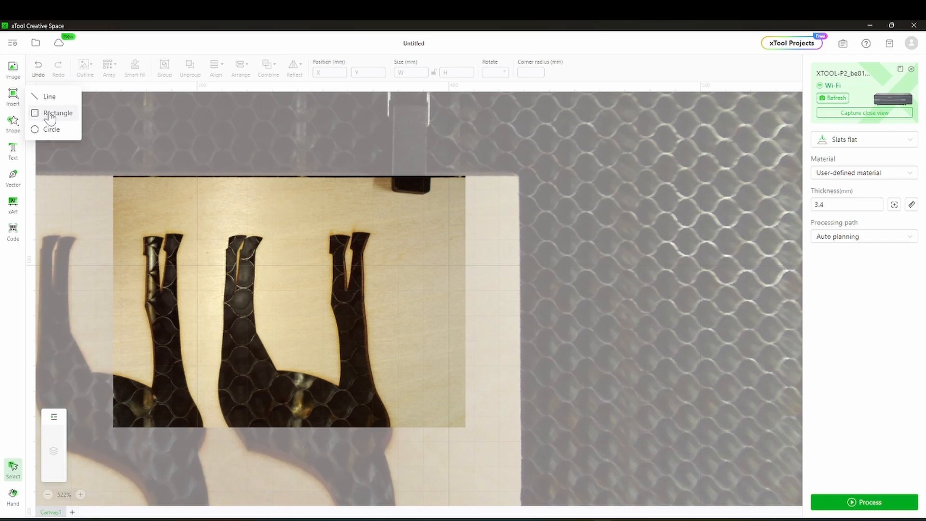
pyautogui.click(58, 113)
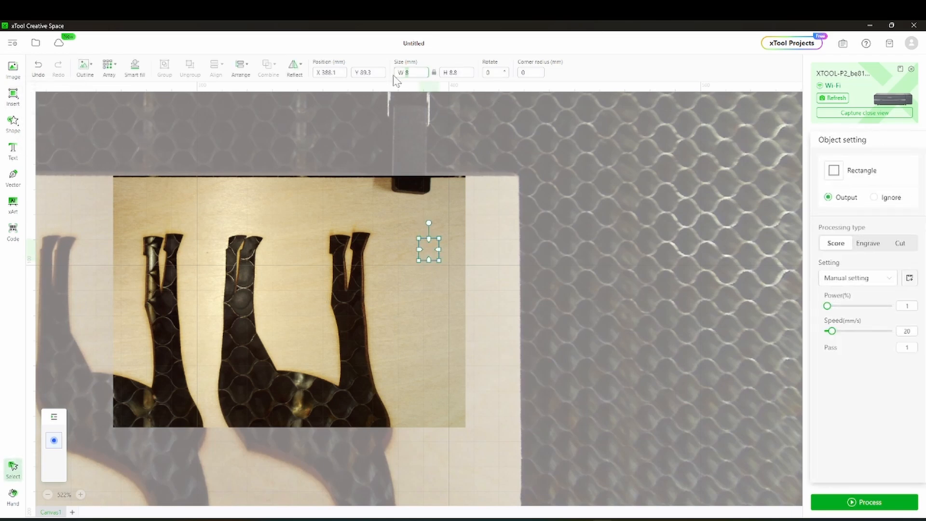
pyautogui.write('5')
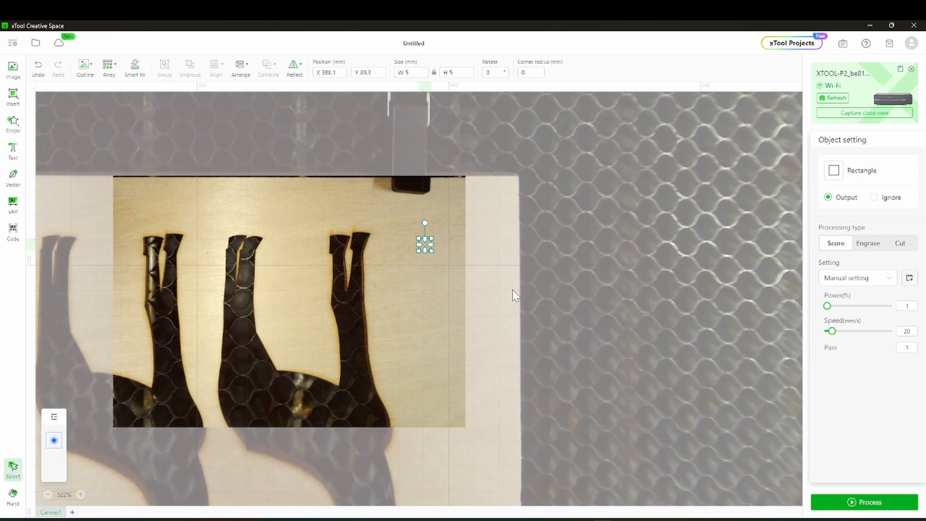
pyautogui.moveTo(882, 325)
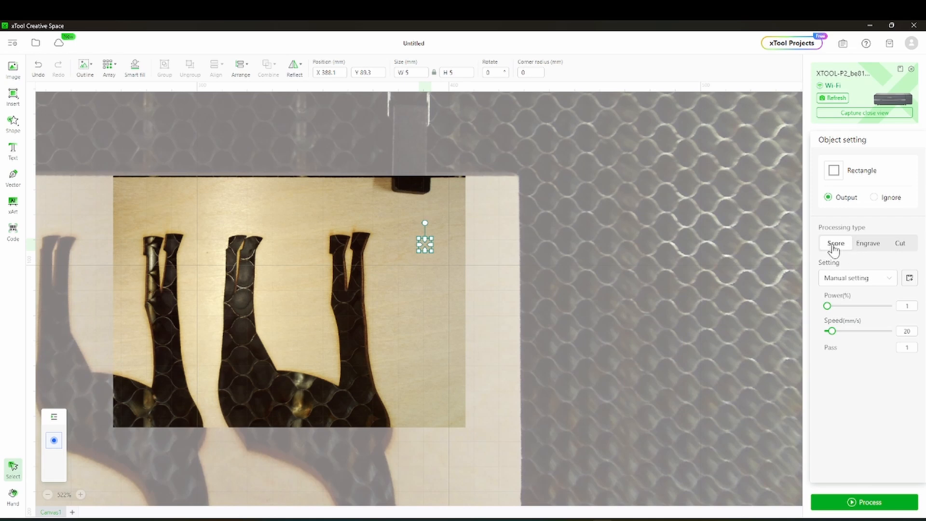
pyautogui.moveTo(830, 250)
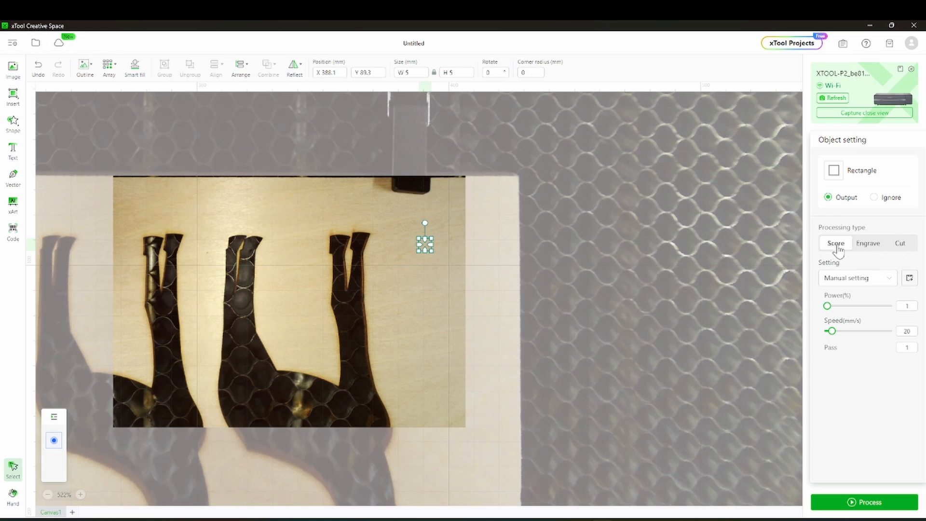
pyautogui.click(867, 243)
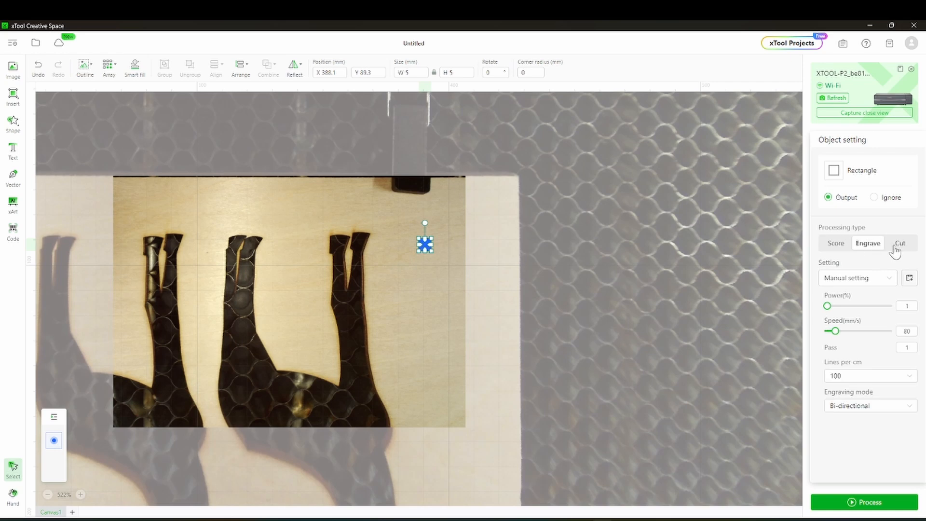
pyautogui.moveTo(888, 253)
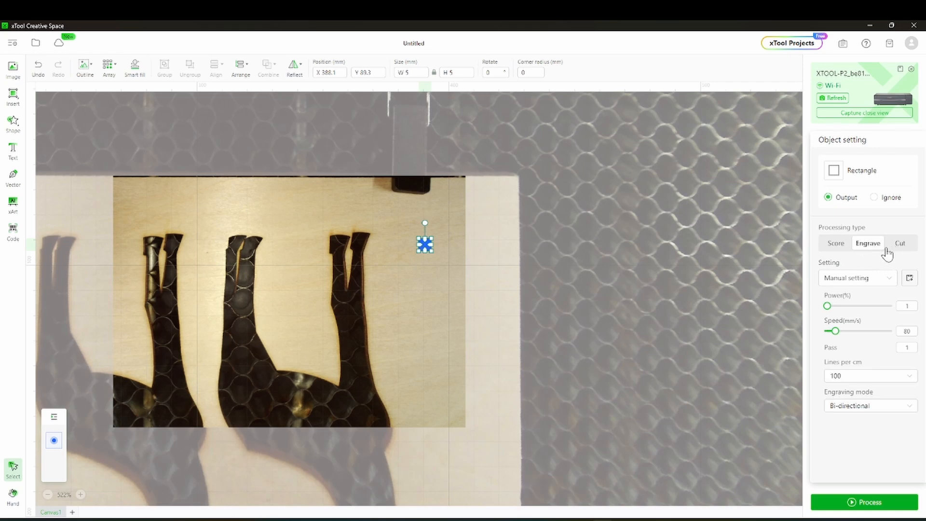
pyautogui.moveTo(608, 328)
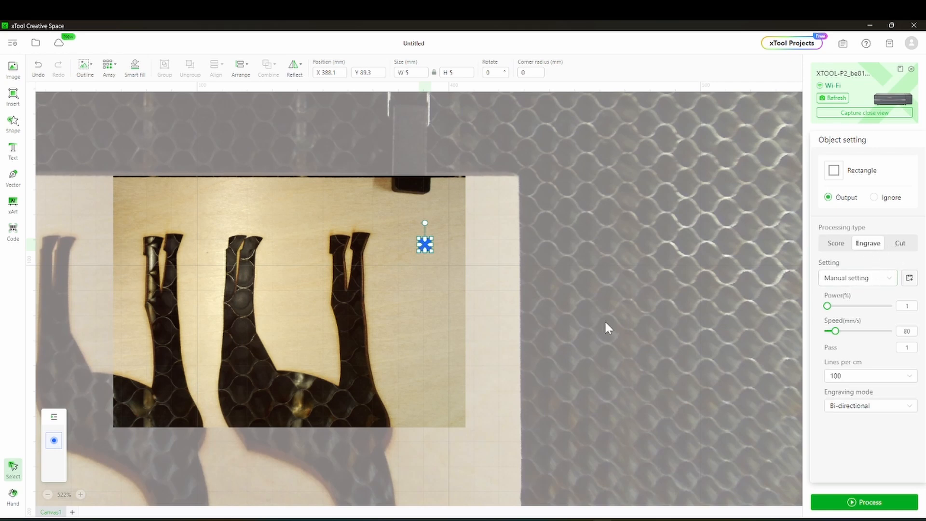
# Step: Set the material test array to power 30–50% columns and speed 400–600 mm/s rows
pyautogui.click(109, 64)
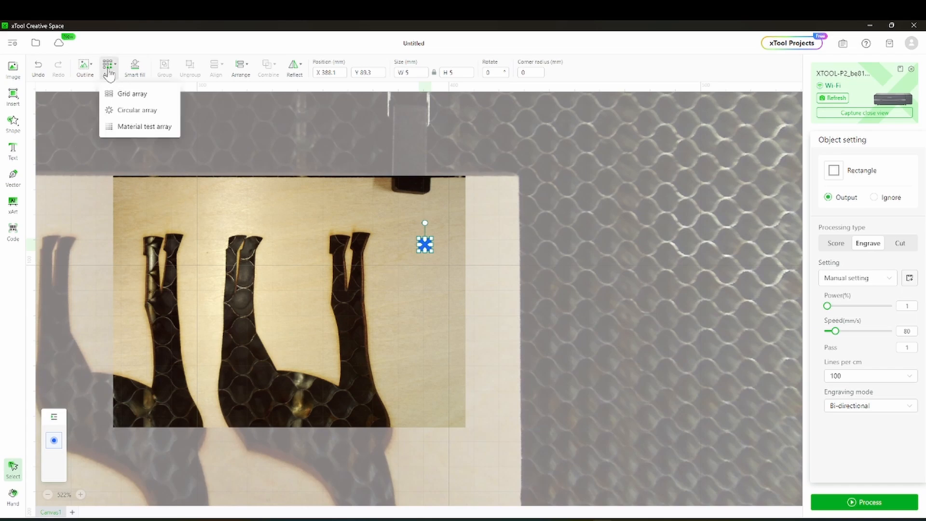
pyautogui.click(143, 126)
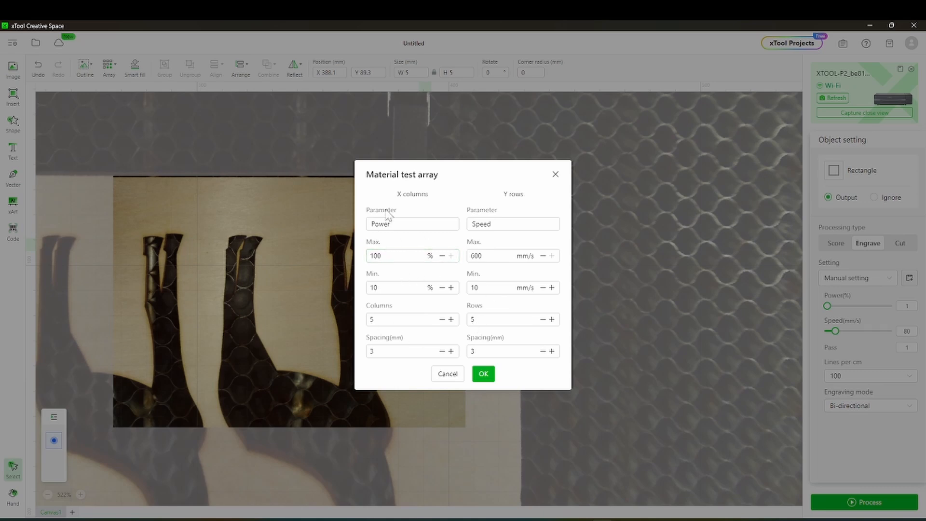
pyautogui.click(401, 256)
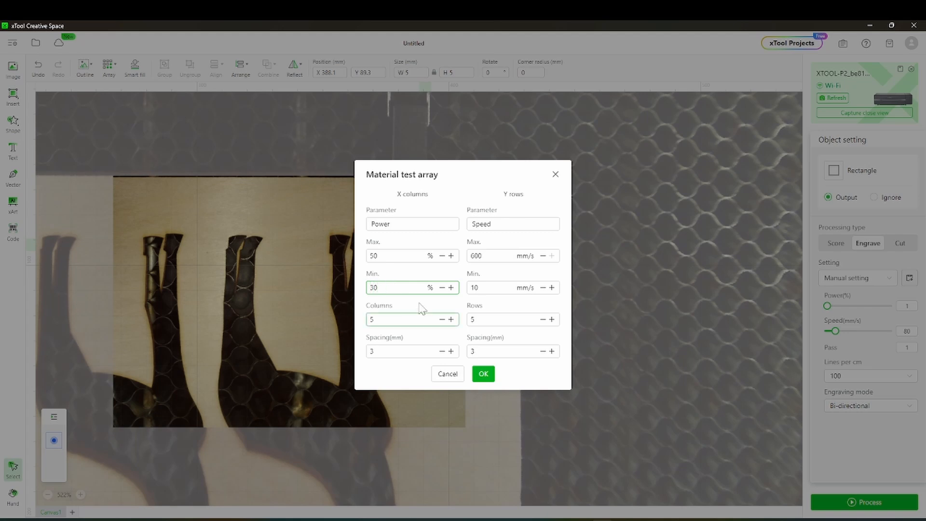
pyautogui.click(509, 255)
pyautogui.write('400')
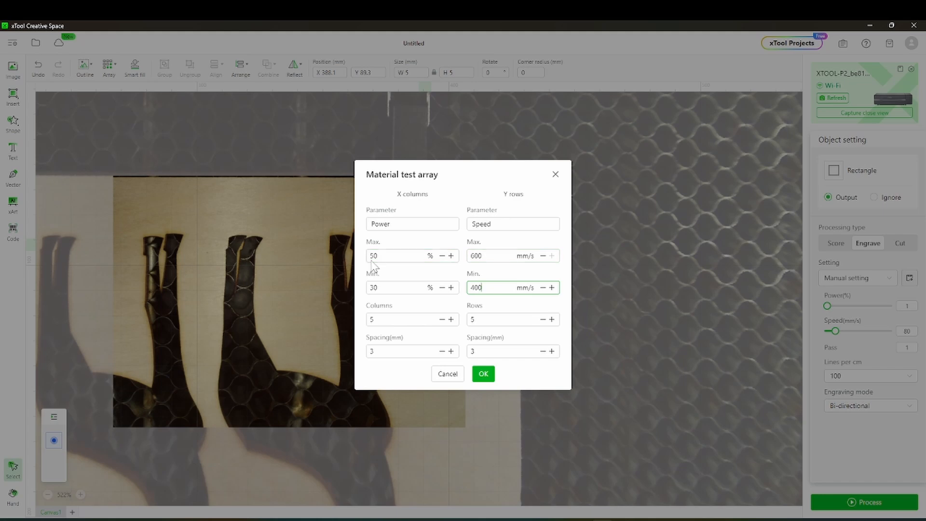
pyautogui.click(512, 256)
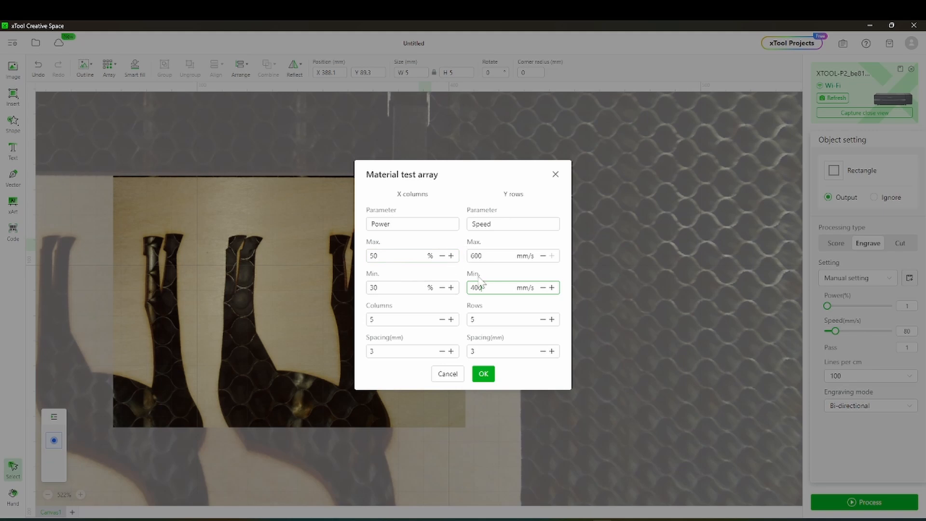
# Step: Use 3 columns, 3 rows and 1 mm spacing, then generate the test grid
pyautogui.click(407, 320)
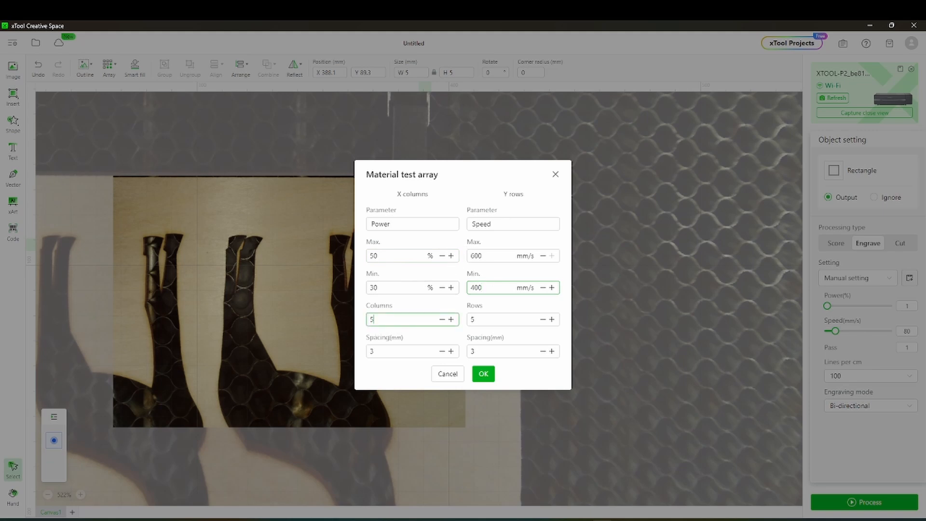
pyautogui.write('3')
pyautogui.click(513, 351)
pyautogui.write('1')
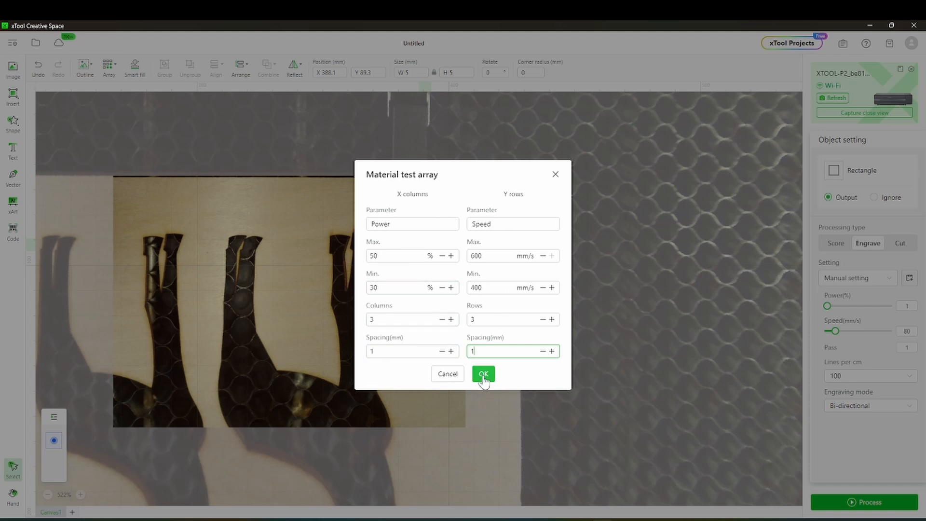
pyautogui.click(482, 373)
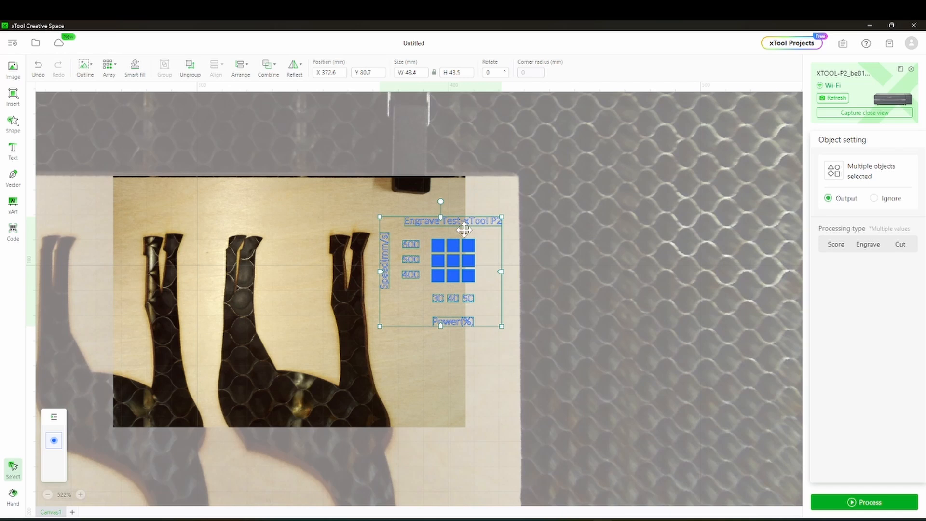
pyautogui.moveTo(425, 293)
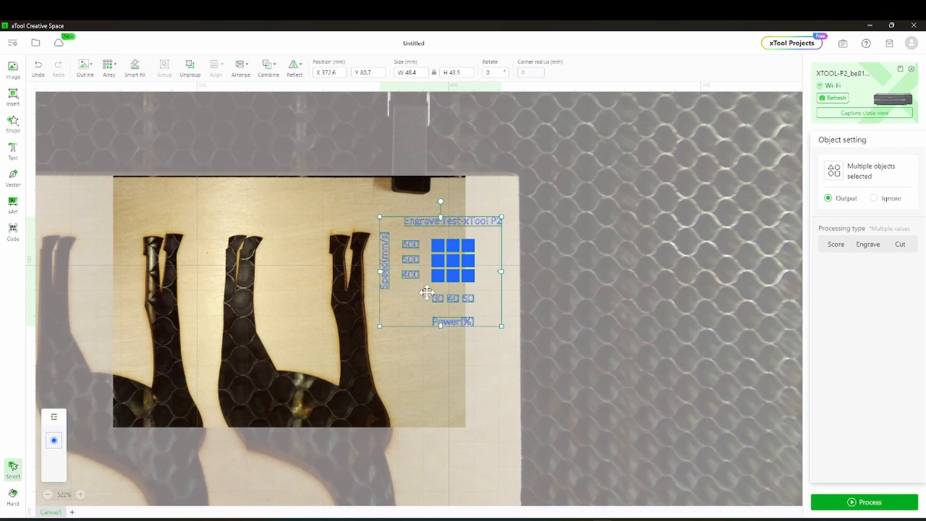
# Step: Remove the title and axis labels, leaving the nine-square grid at the board's top-right corner
pyautogui.click(267, 67)
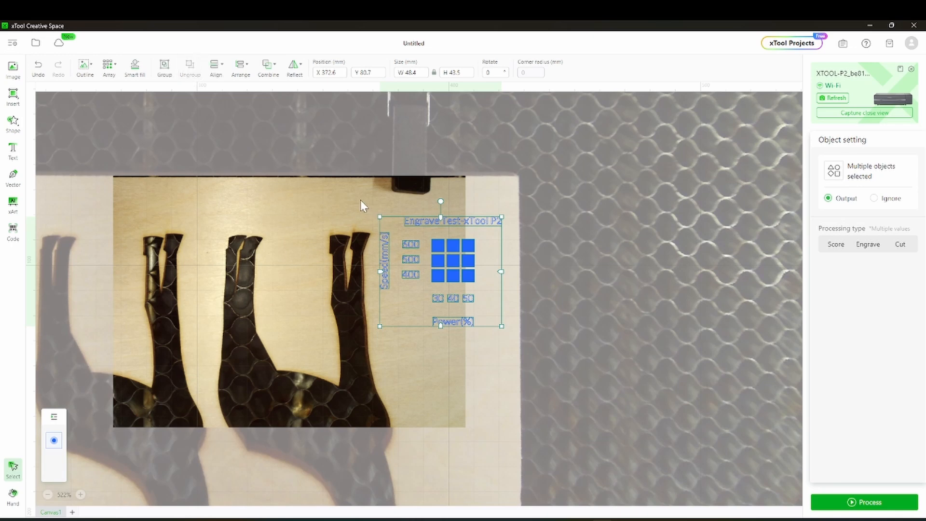
pyautogui.click(453, 221)
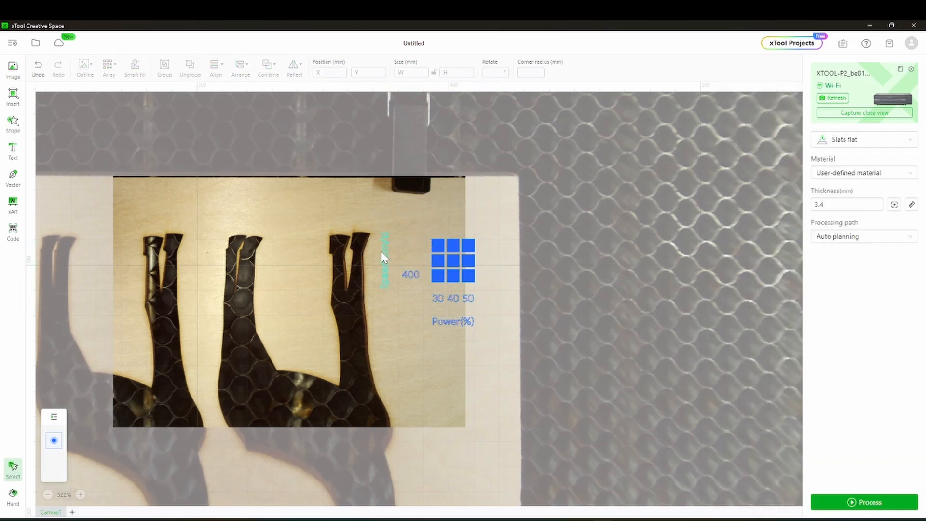
pyautogui.click(438, 298)
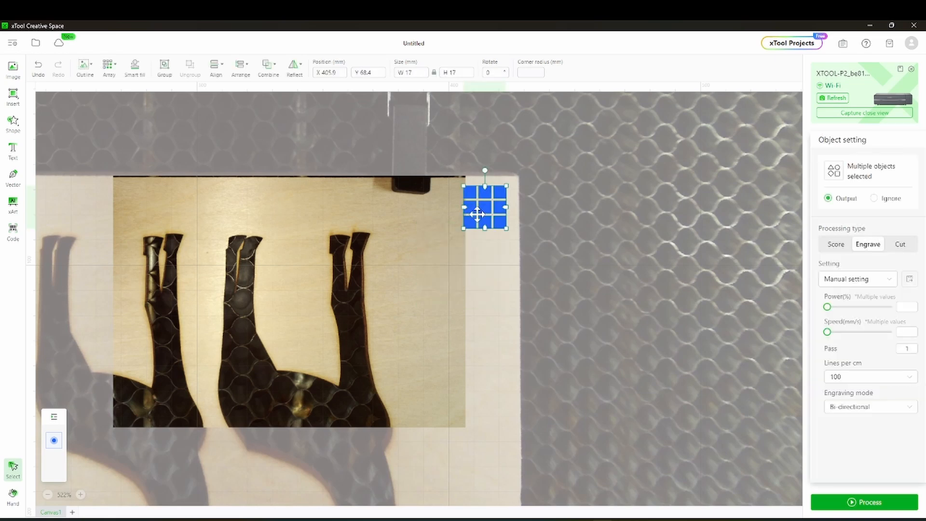
pyautogui.moveTo(412, 295)
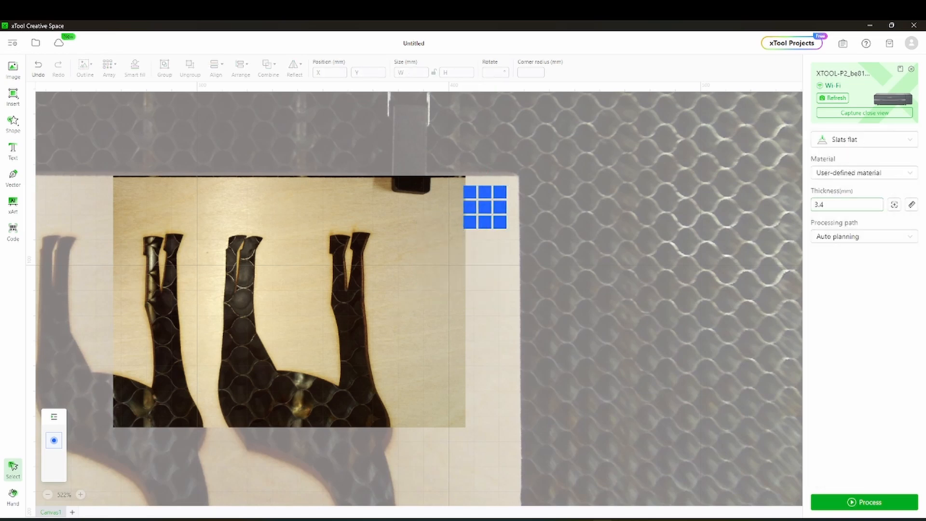
pyautogui.click(864, 502)
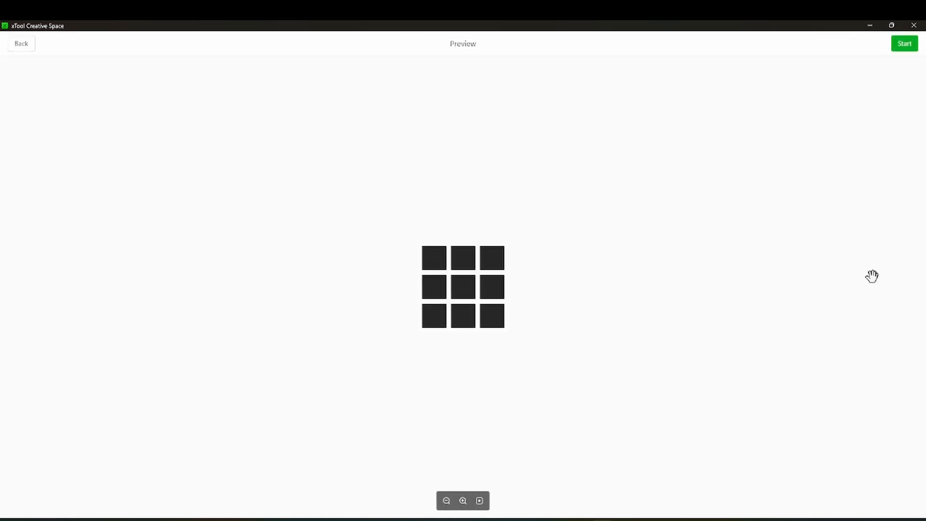
# Step: Burn the 3×3 test grid into the birch board and return to the canvas
pyautogui.click(21, 43)
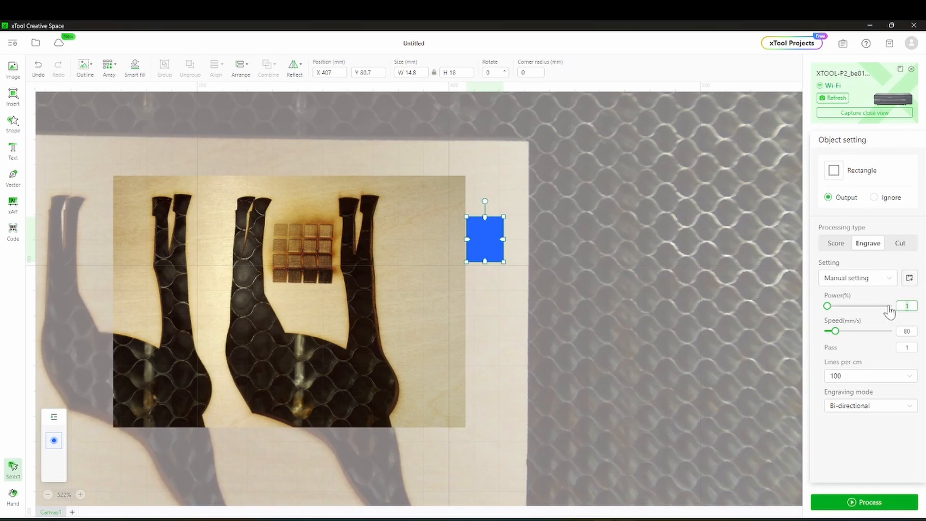
# Step: Set the rectangle to engrave at 50% power, 600 mm/s and start saving it as a preset
pyautogui.click(907, 306)
pyautogui.write('50')
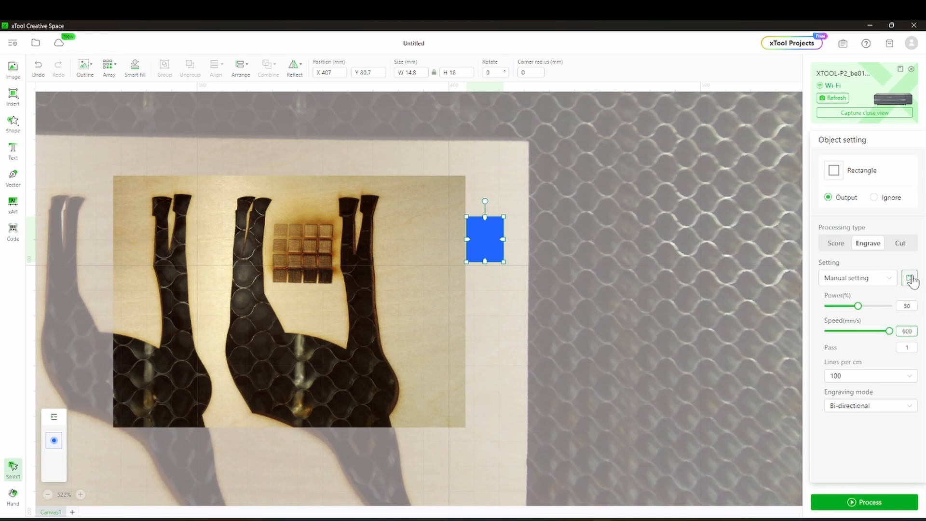
pyautogui.moveTo(826, 251)
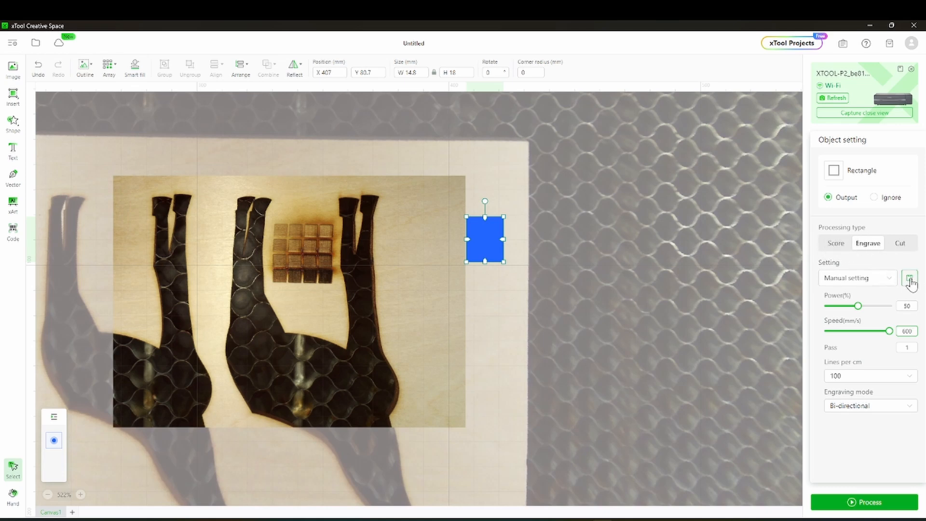
pyautogui.click(910, 278)
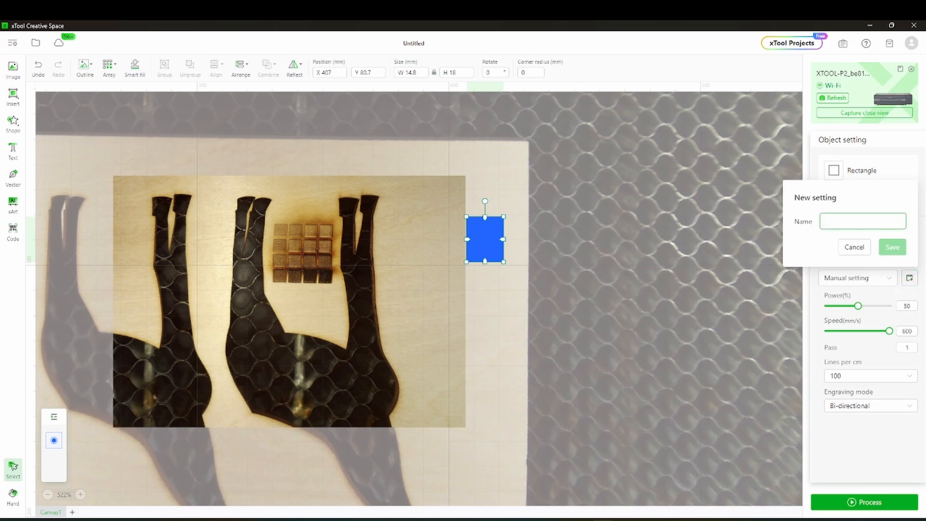
# Step: Name the new setting "P2 3mm Birch (Fast)"
pyautogui.write('P2')
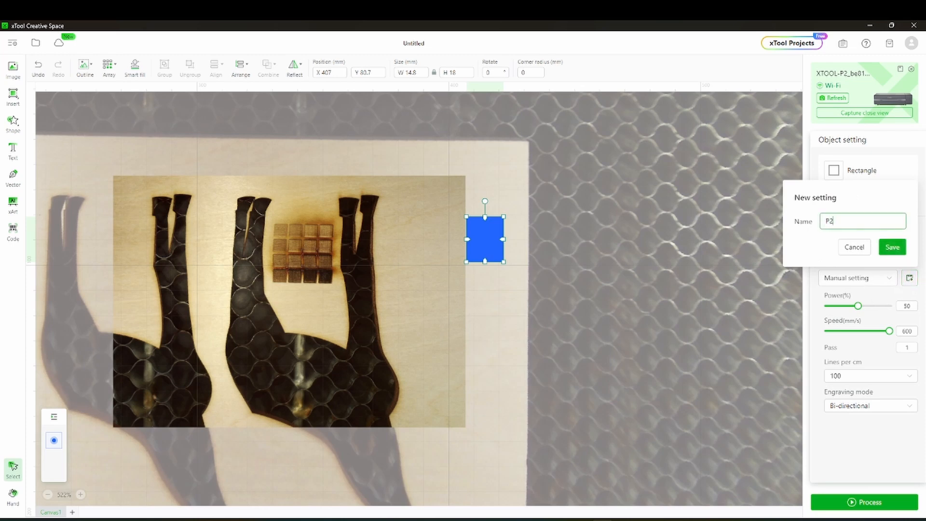
pyautogui.write('3')
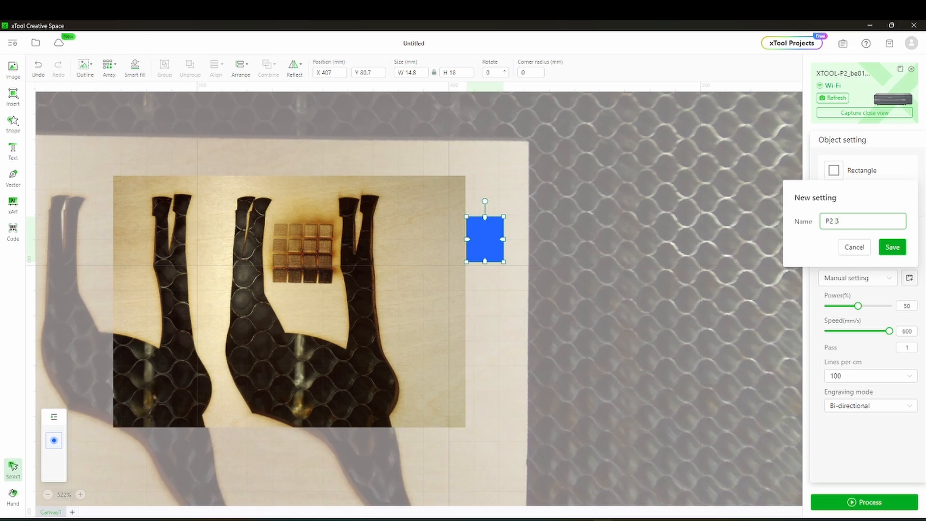
pyautogui.write('mm B')
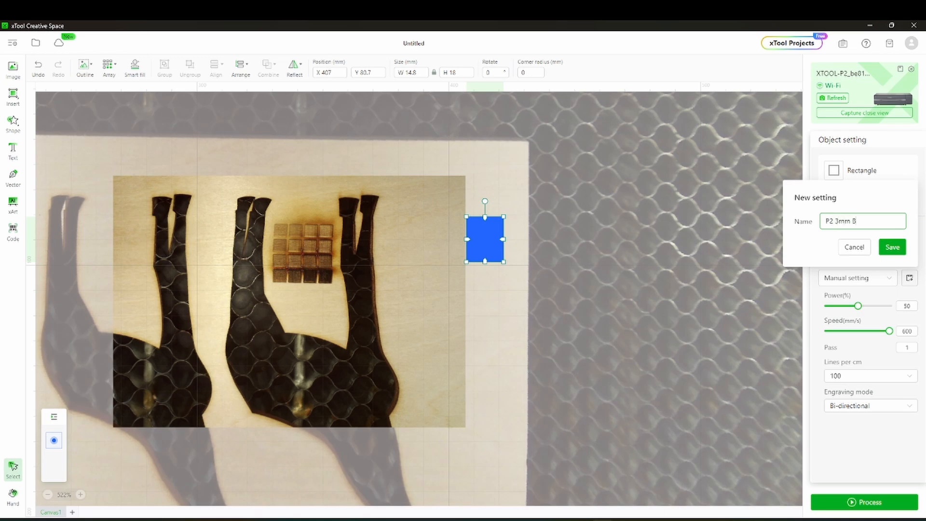
pyautogui.write('irch')
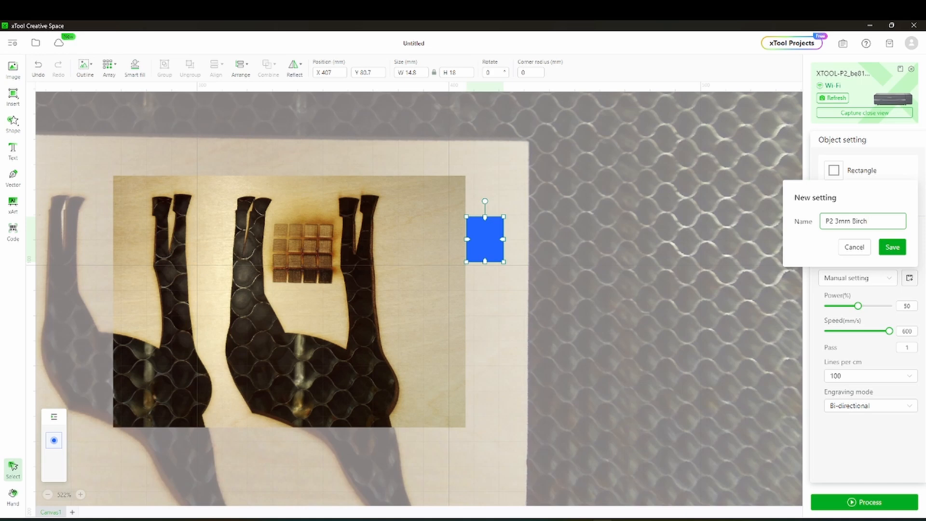
pyautogui.write('(F')
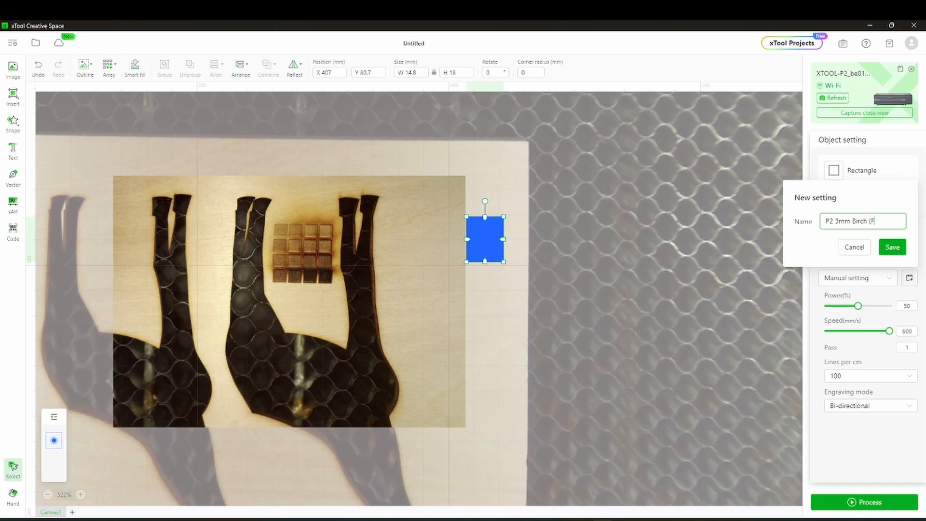
pyautogui.write('ast)')
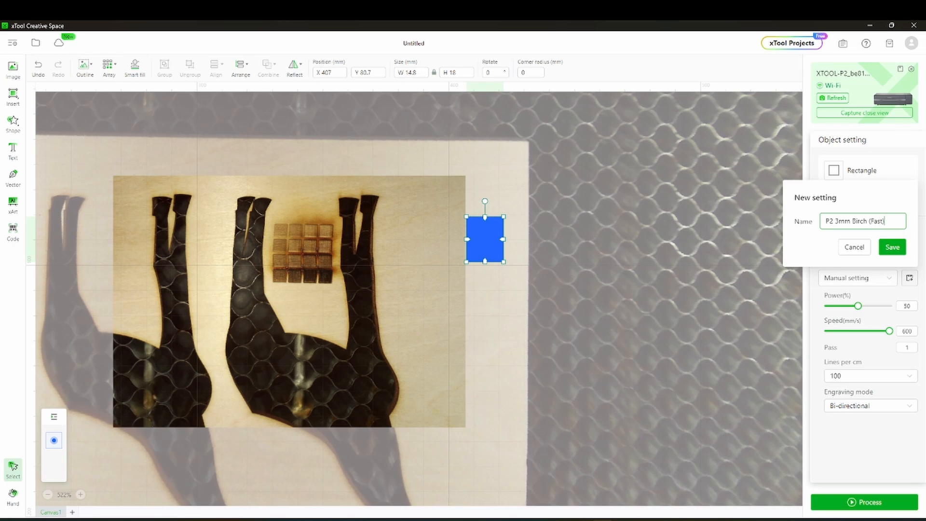